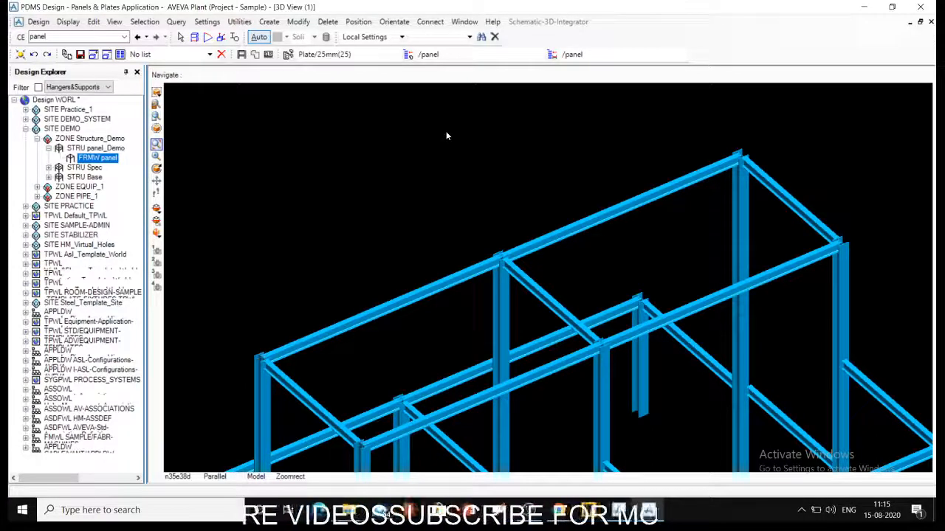
pyautogui.moveTo(288, 53)
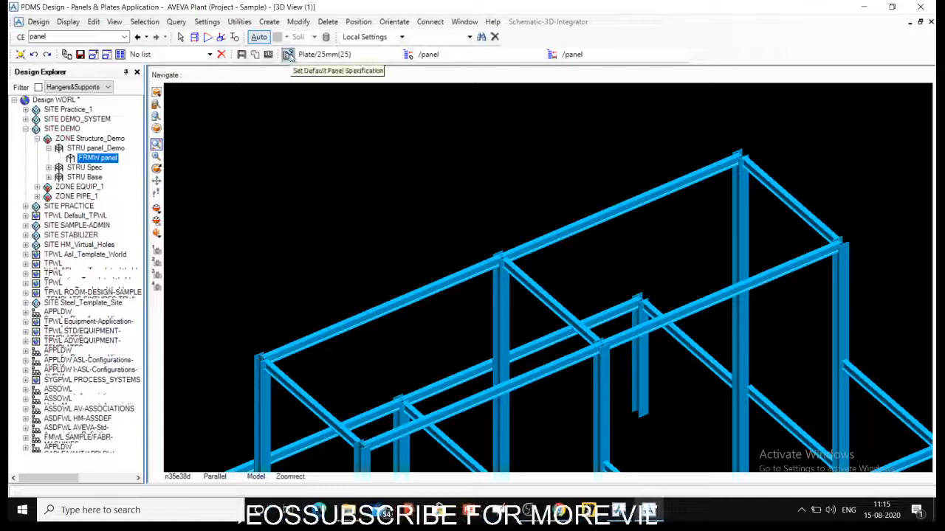
pyautogui.moveTo(334, 102)
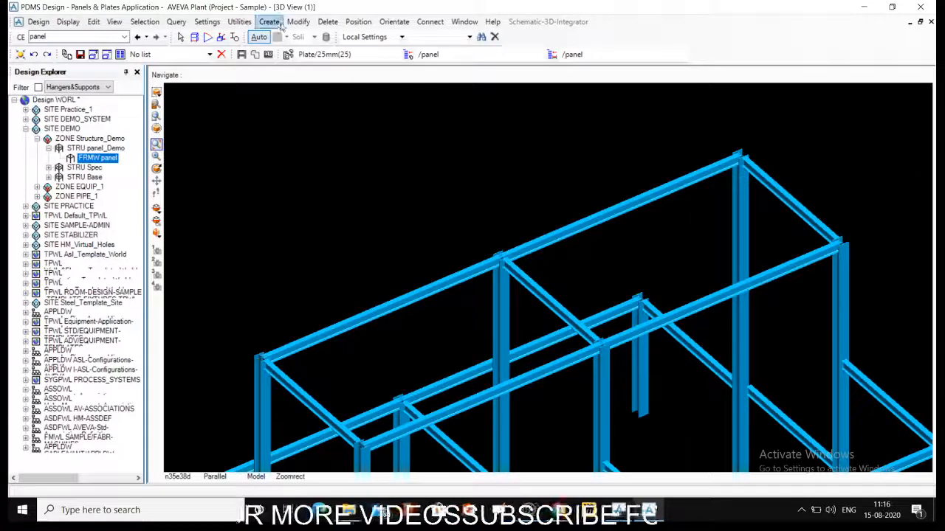
# Bring up the Create menu listing element types, Panel among them.
pyautogui.click(269, 22)
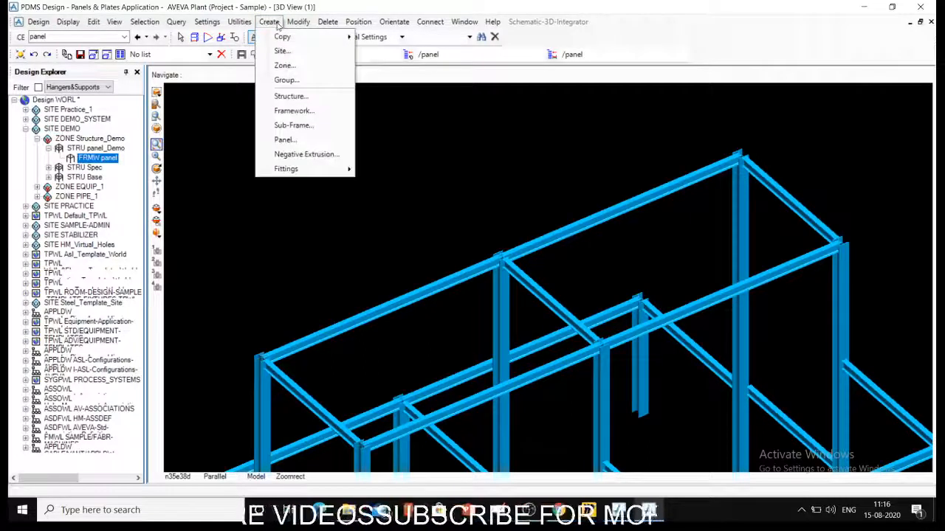
pyautogui.moveTo(285, 138)
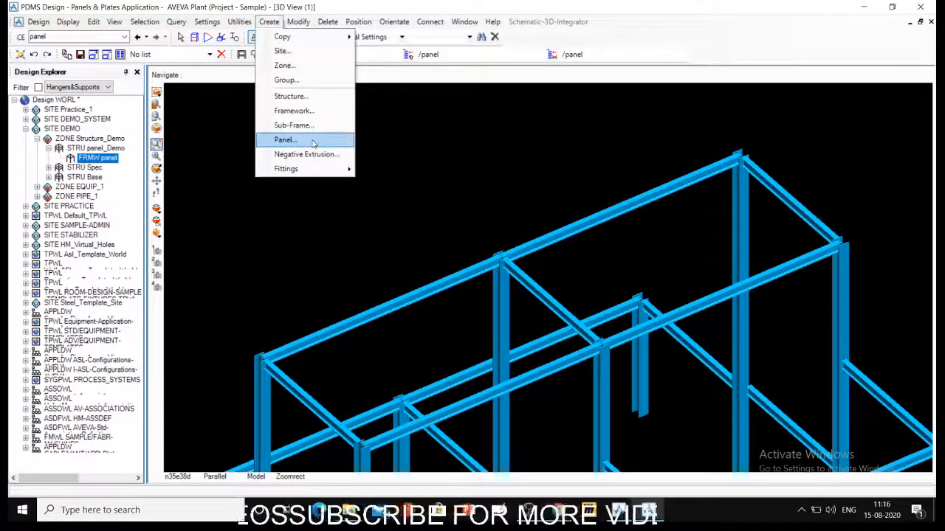
# Start a new panel named /Panel_01 with description XYZ and 25 mm thickness.
pyautogui.click(285, 139)
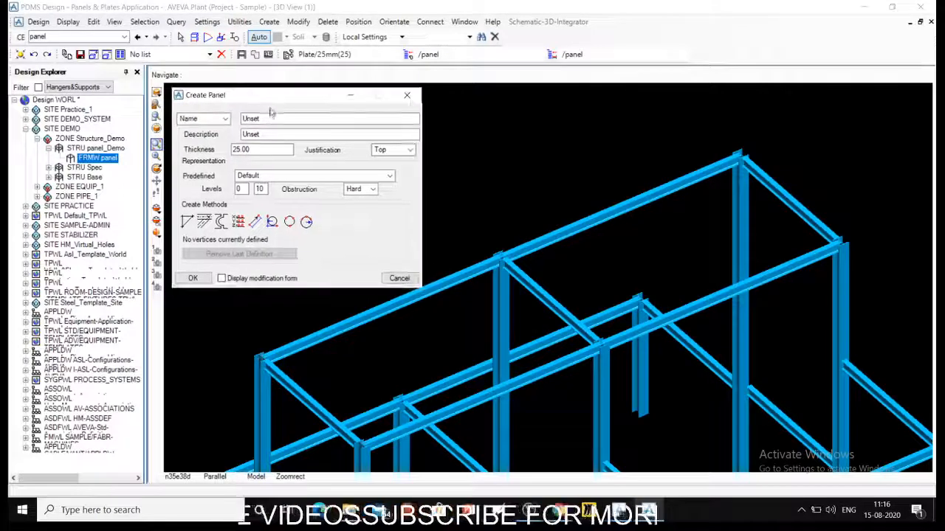
pyautogui.click(328, 118)
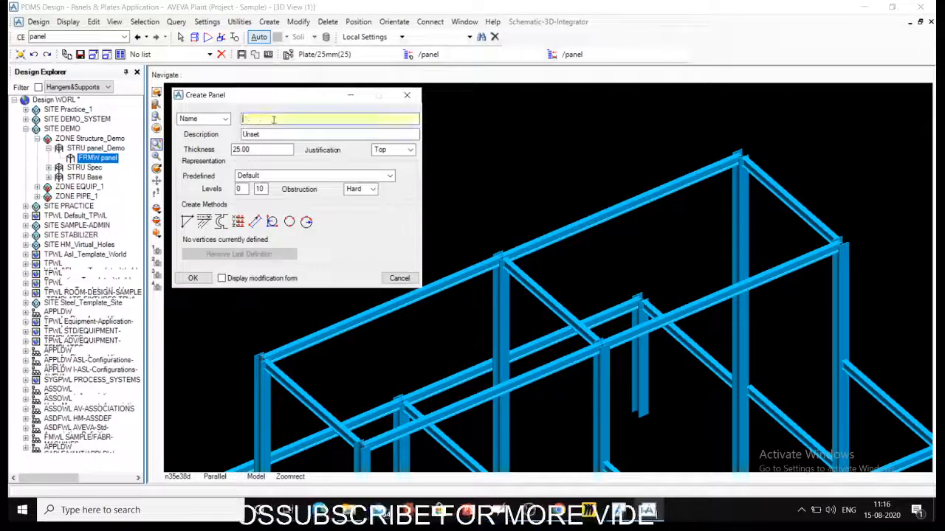
pyautogui.write('Panel_01')
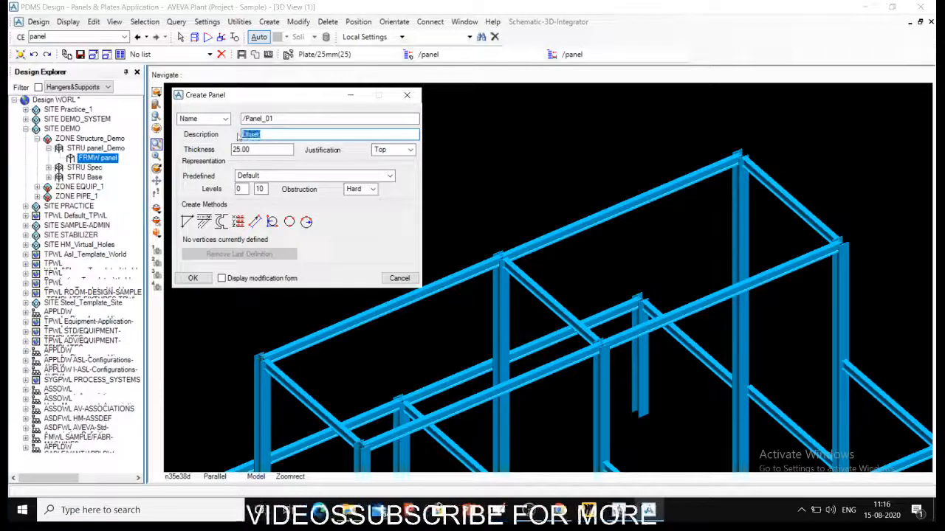
pyautogui.write('X')
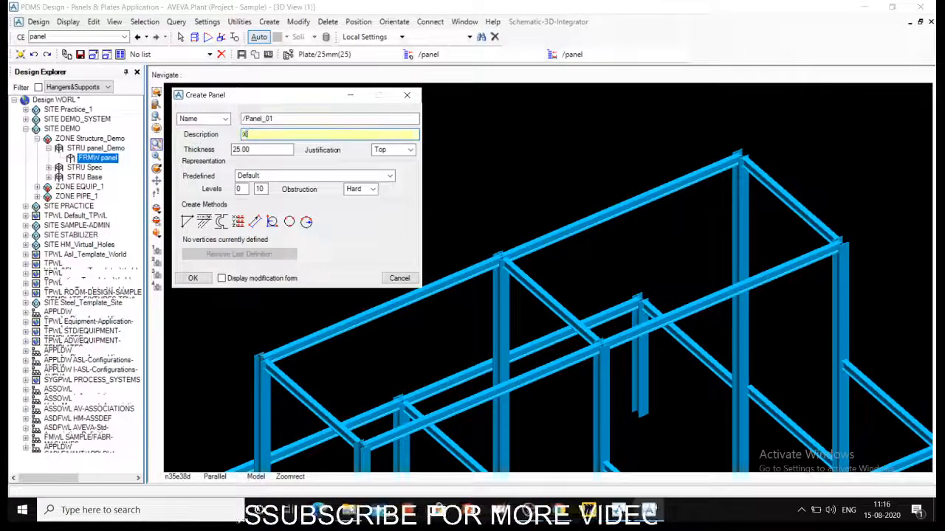
pyautogui.write('YZ')
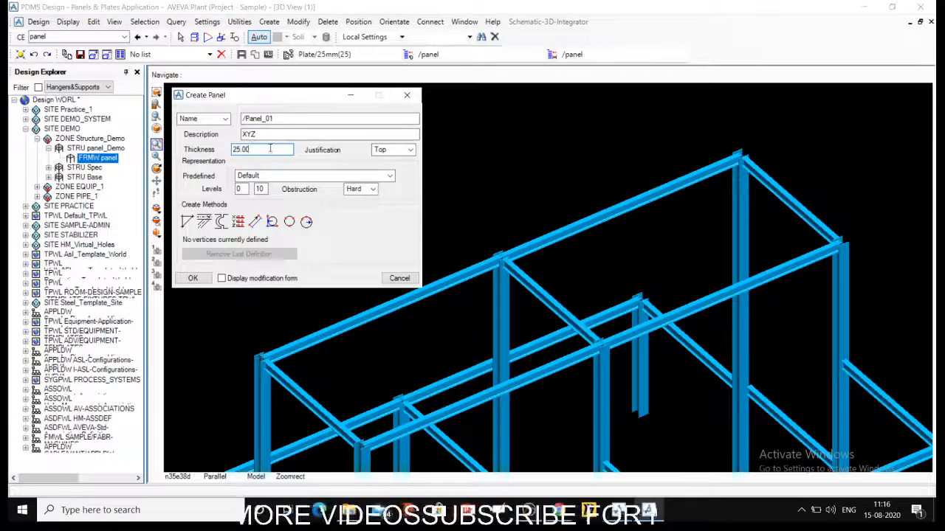
pyautogui.moveTo(288, 53)
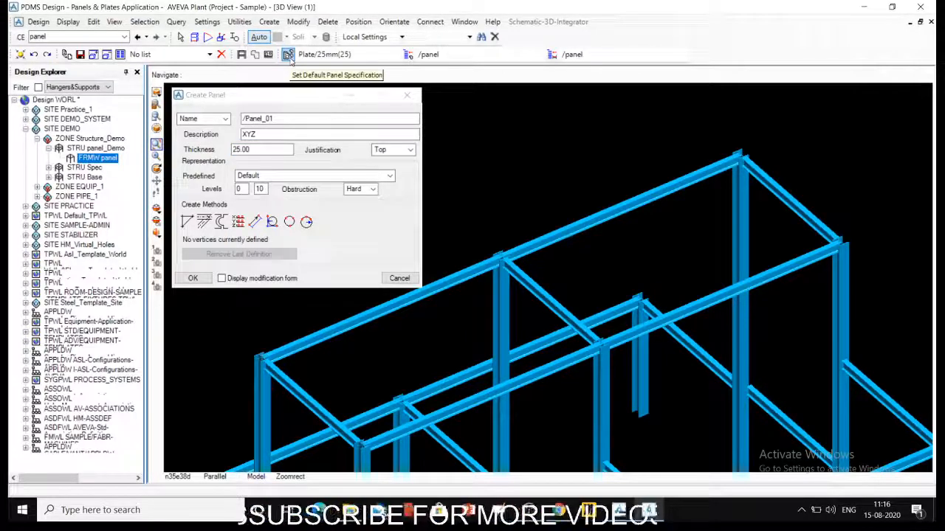
pyautogui.moveTo(398, 183)
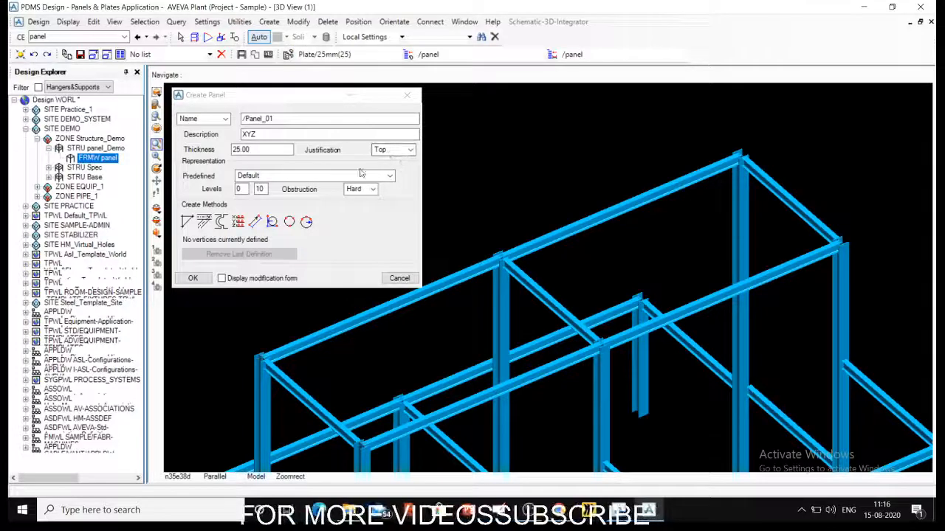
pyautogui.click(410, 151)
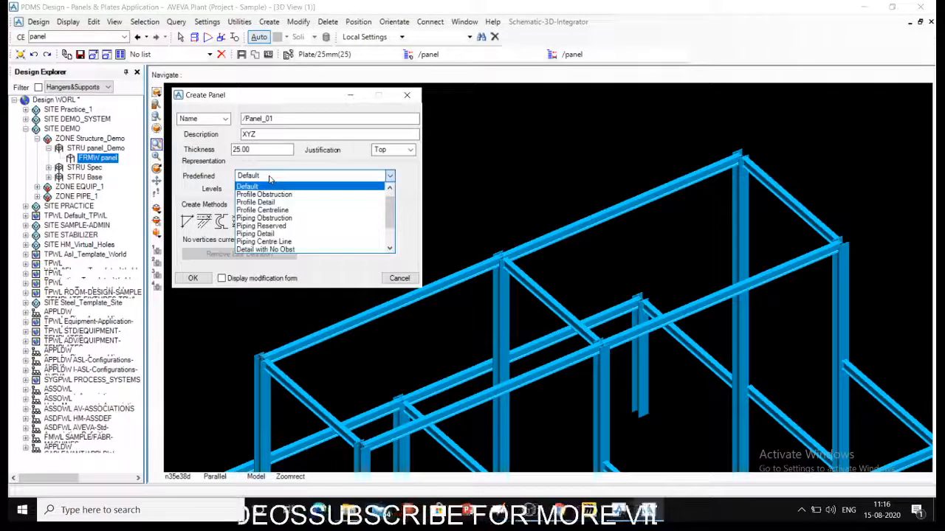
pyautogui.click(248, 186)
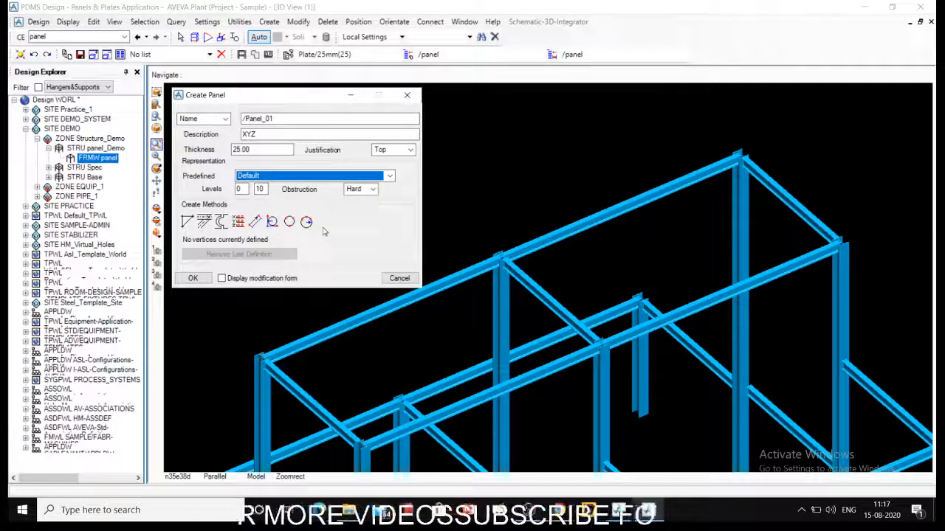
pyautogui.click(306, 222)
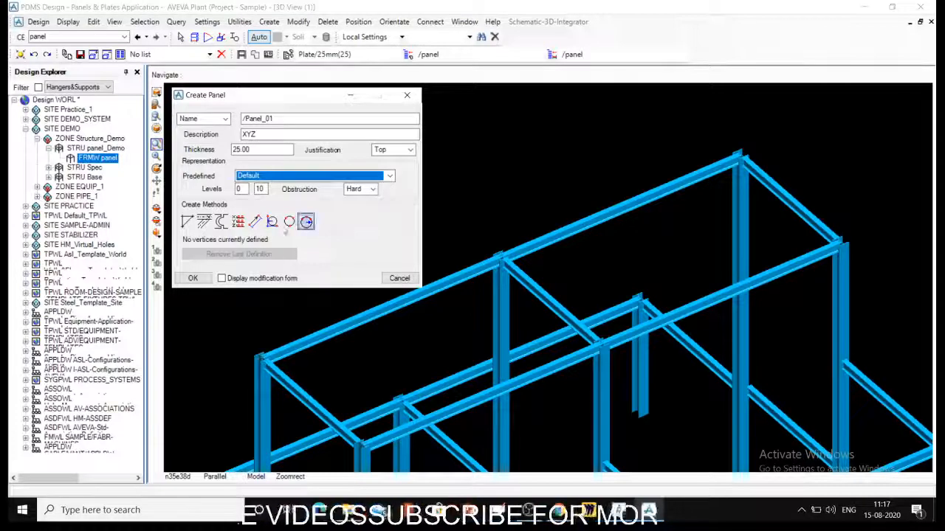
pyautogui.moveTo(188, 221)
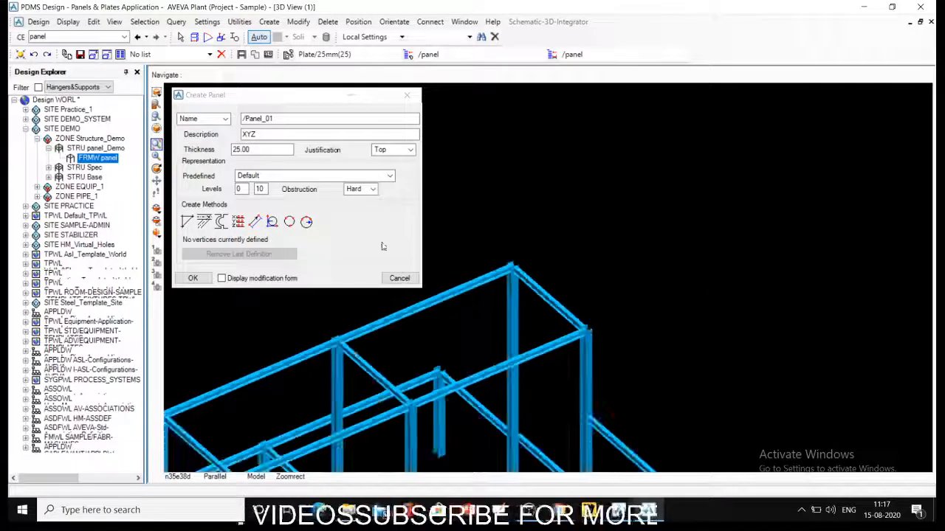
# Define the first corner vertex by coordinates, South 5000 then South 7500.
pyautogui.click(238, 221)
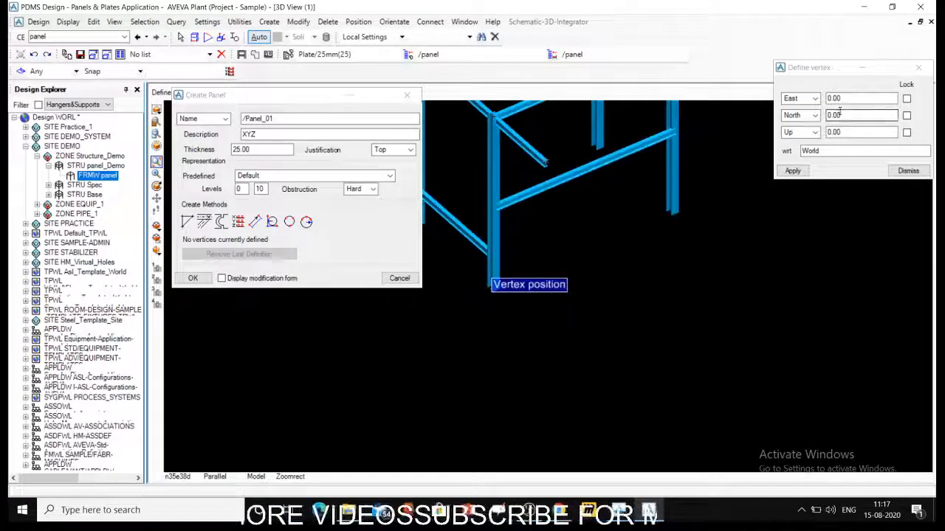
pyautogui.write('5000')
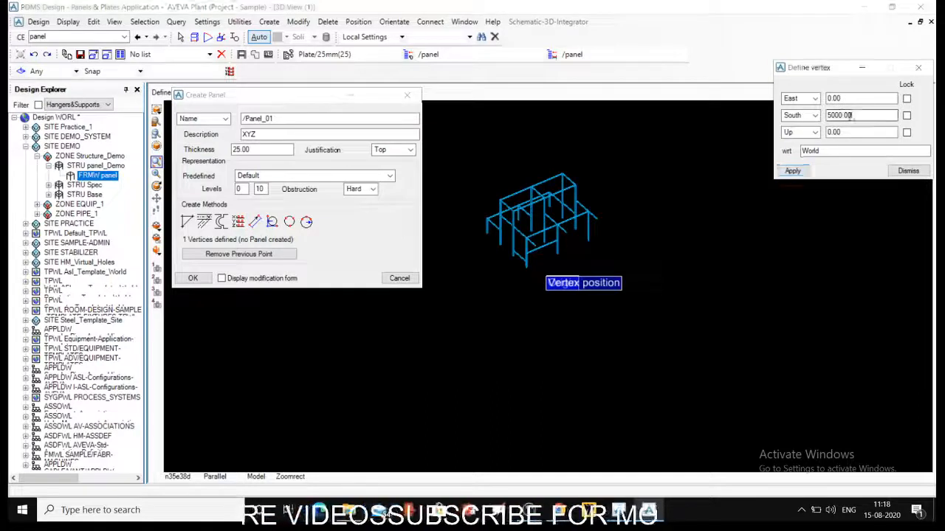
pyautogui.write('75')
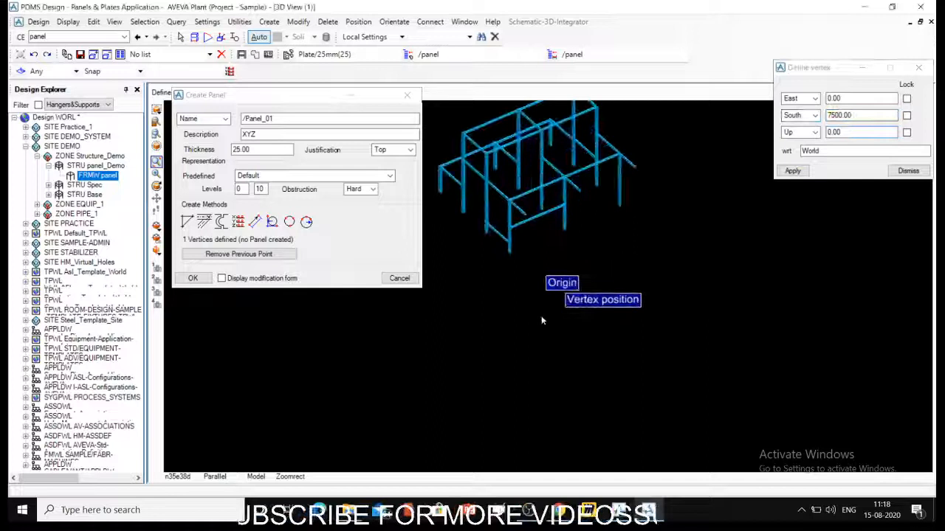
# Add the remaining corners (East 5000, South 5000) to form the rectangular 25 mm plate.
pyautogui.click(791, 171)
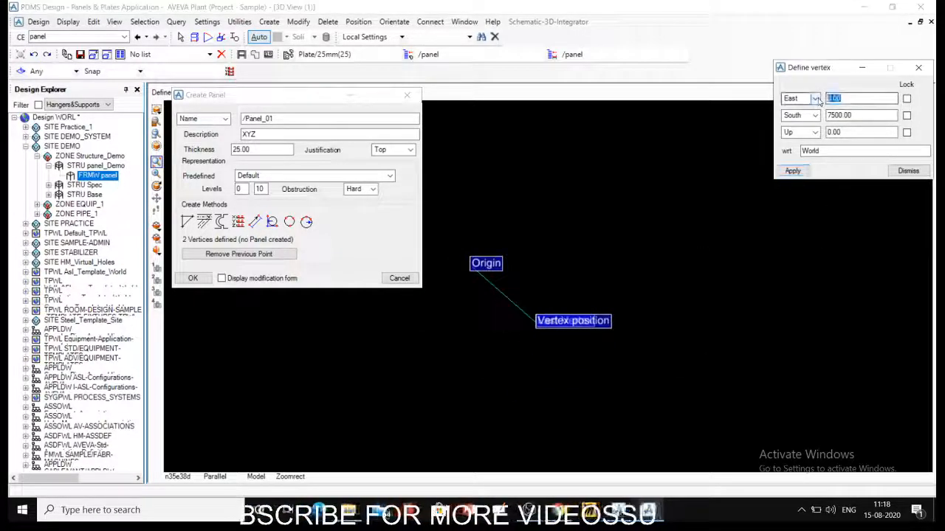
pyautogui.write('5000.00')
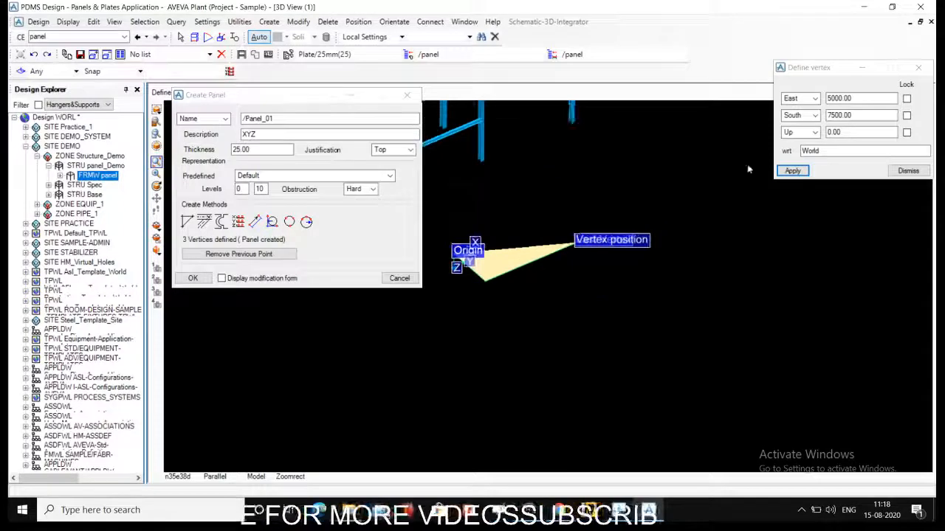
pyautogui.click(859, 115)
pyautogui.write('5000')
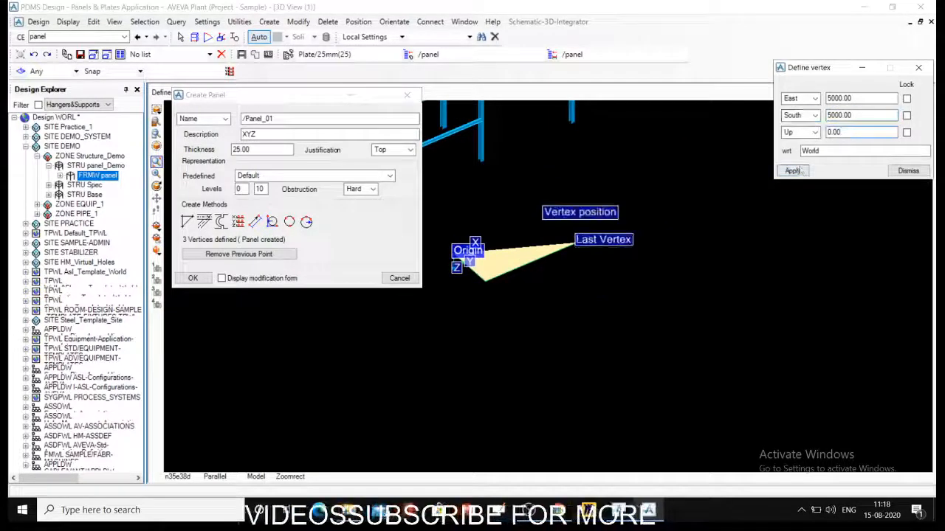
pyautogui.click(791, 171)
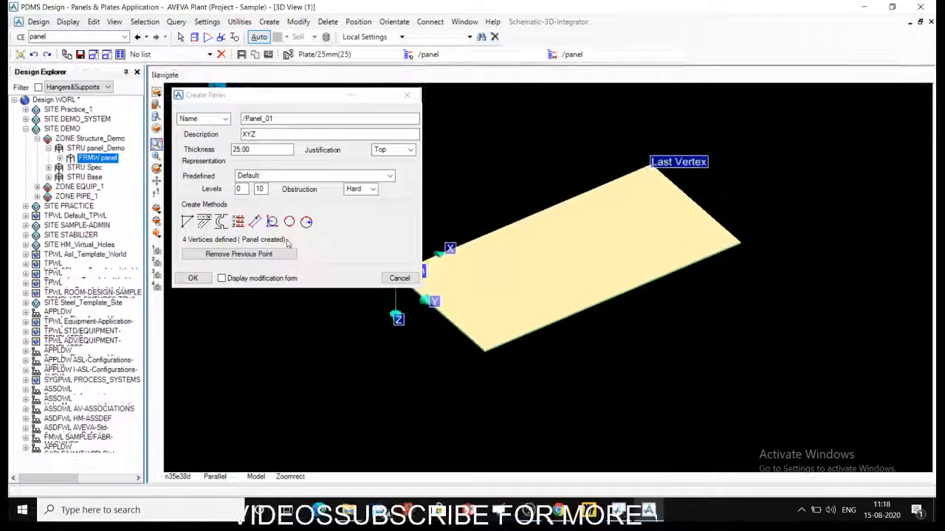
pyautogui.rightClick(97, 158)
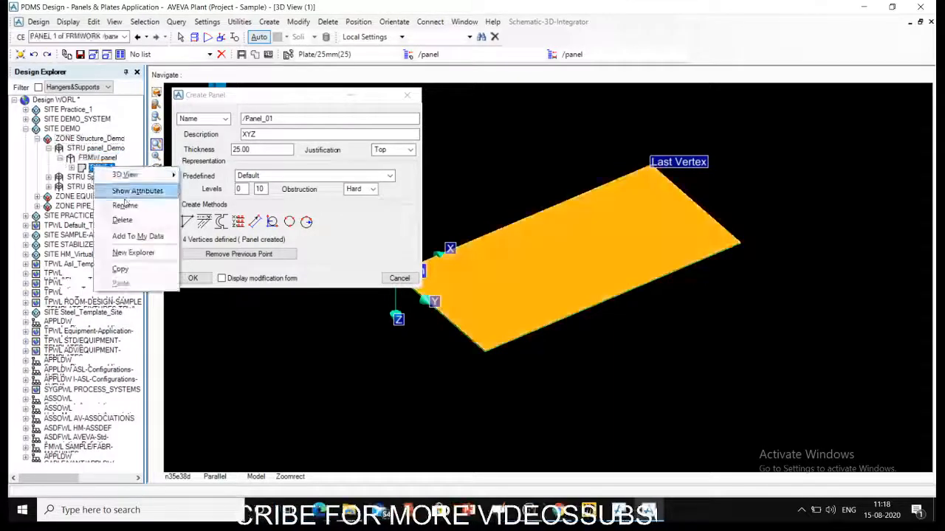
# Cancel the earlier Create Panel session, leaving only the steel frame shown.
pyautogui.click(124, 205)
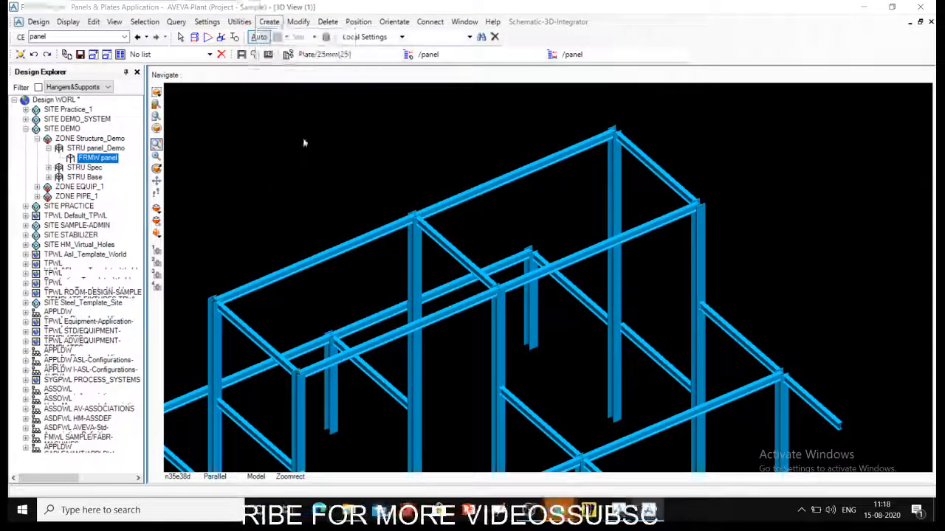
# Start a new panel as P_1, dismiss the duplicate-name warning, and name it /panel_1.
pyautogui.click(268, 22)
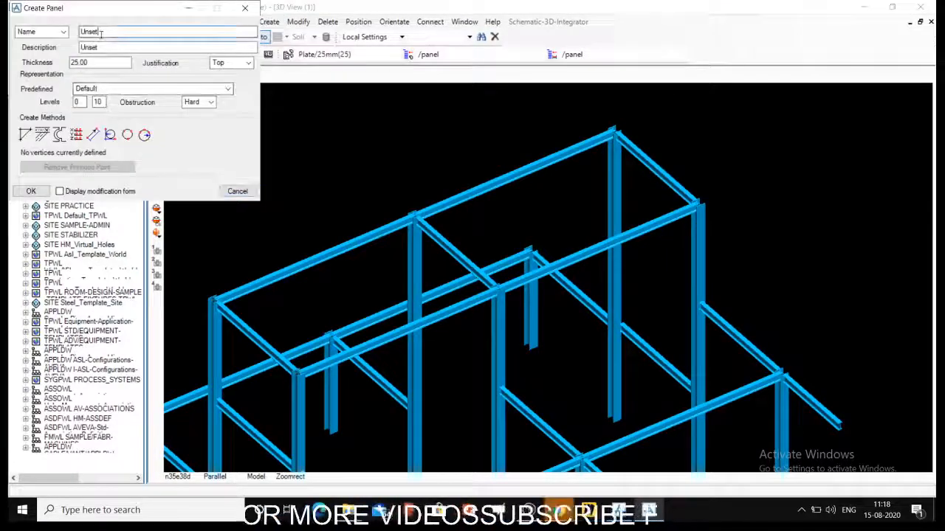
pyautogui.write('P_1')
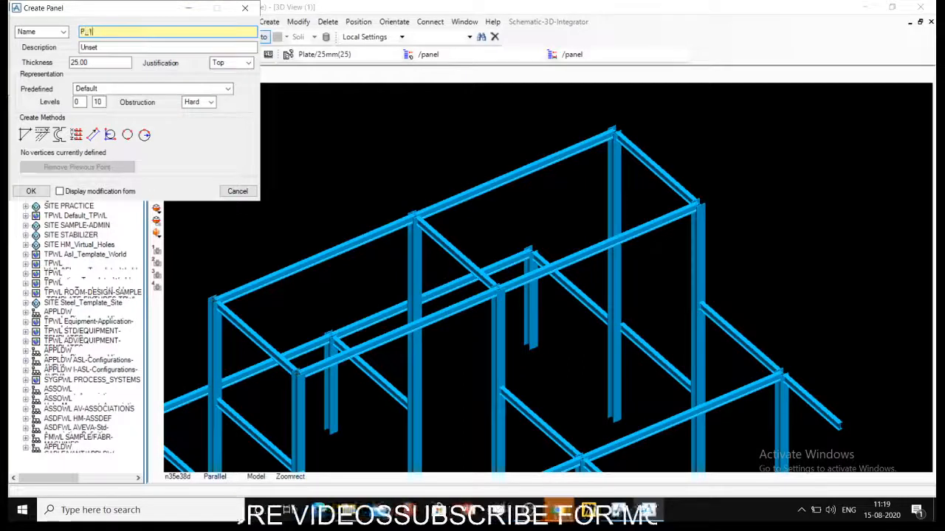
pyautogui.click(31, 191)
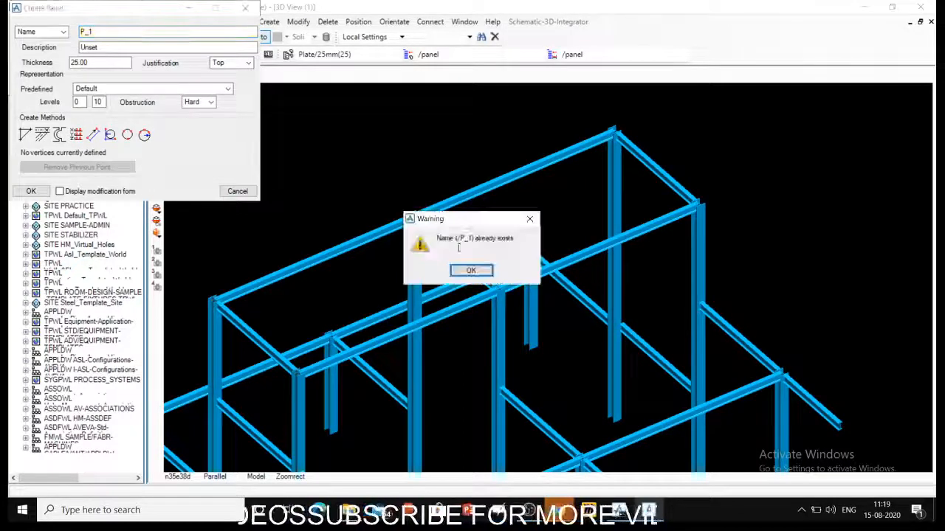
pyautogui.click(471, 270)
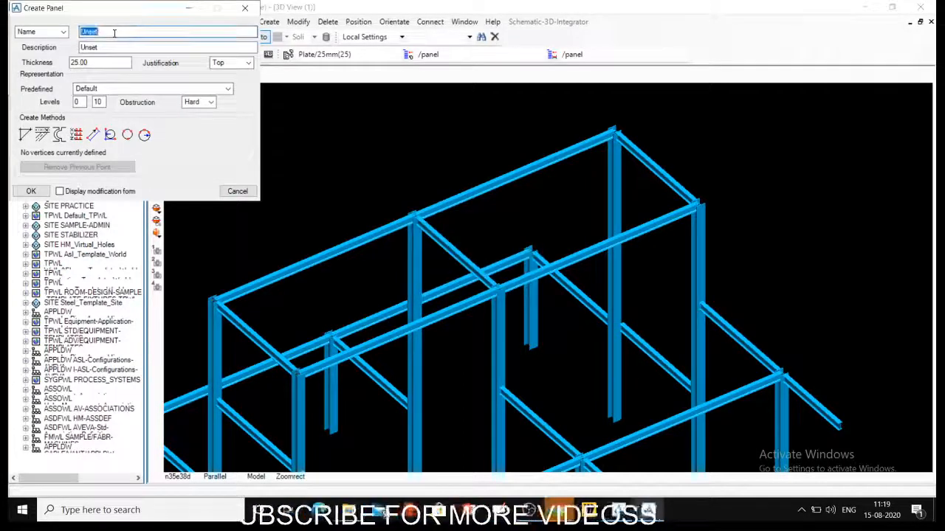
pyautogui.write('/panel_1')
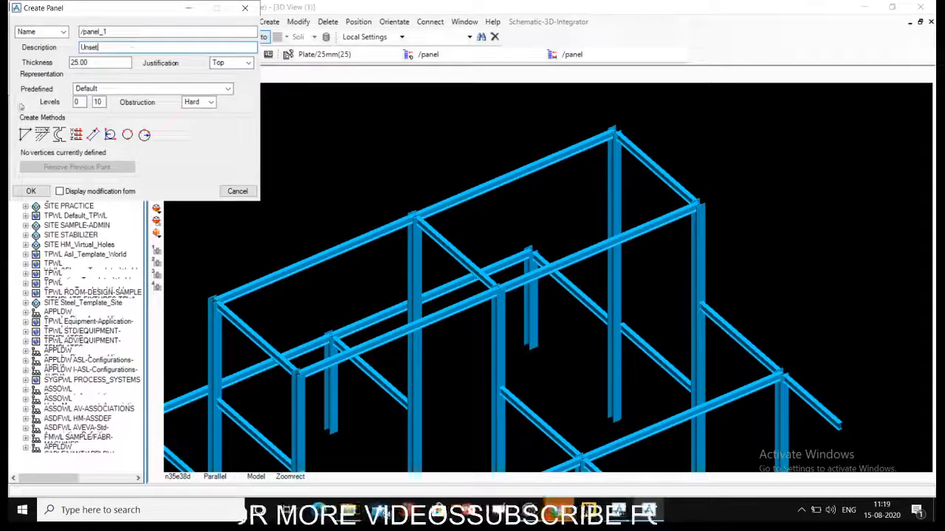
pyautogui.click(23, 134)
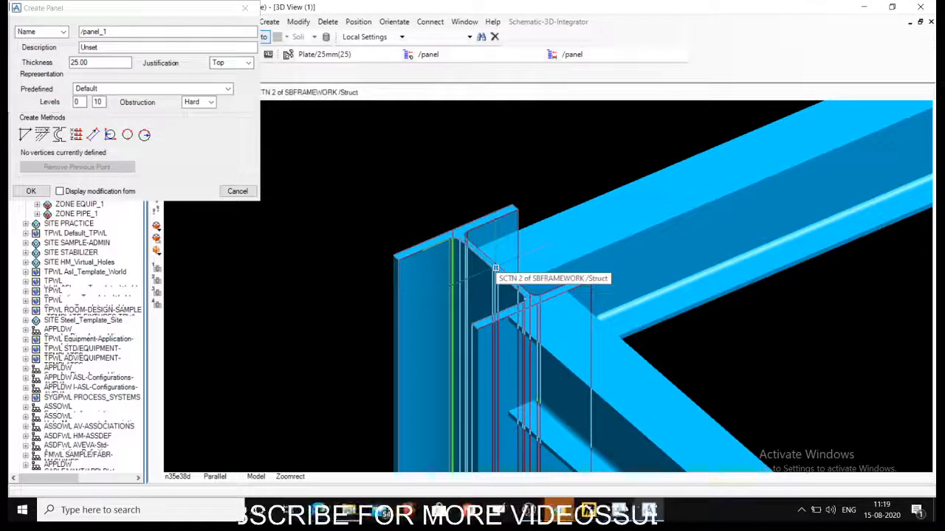
# Snap the panel's corner vertices onto the steel frame's joints to form its outline.
pyautogui.click(548, 277)
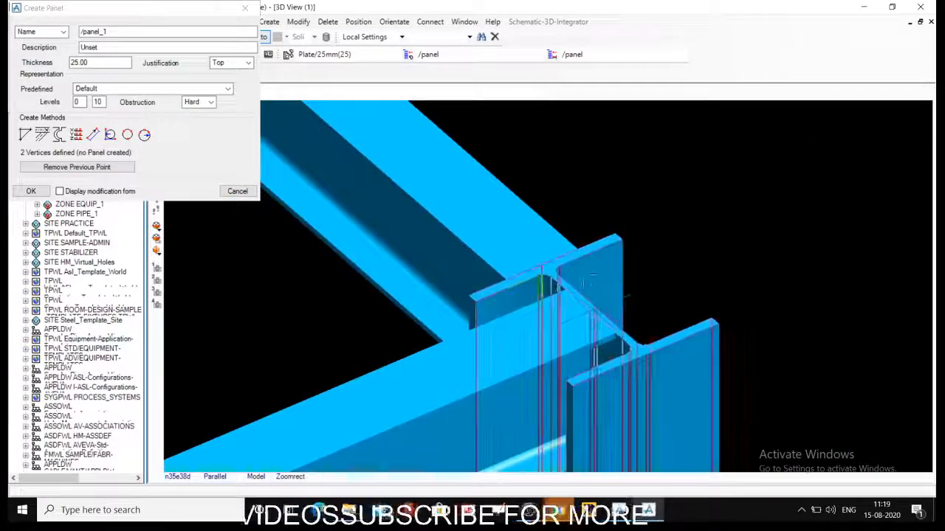
pyautogui.click(558, 304)
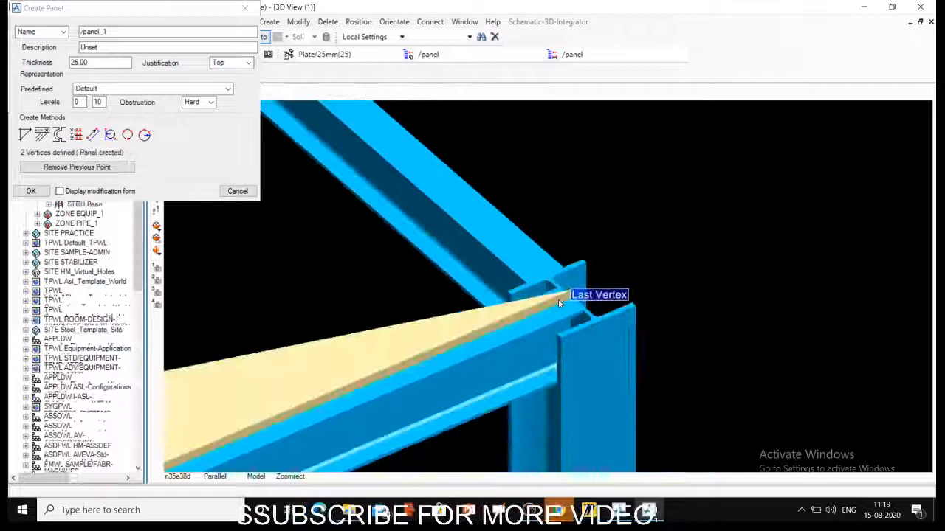
pyautogui.click(558, 302)
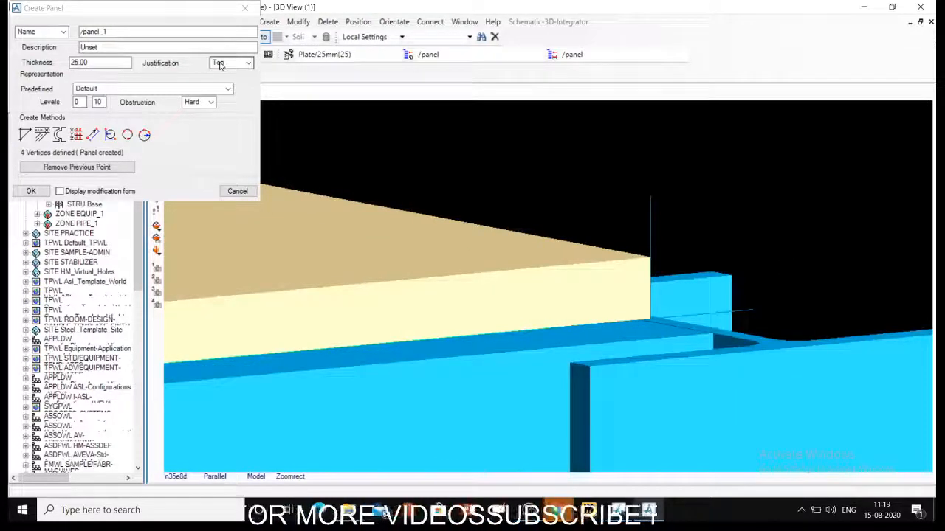
pyautogui.click(248, 62)
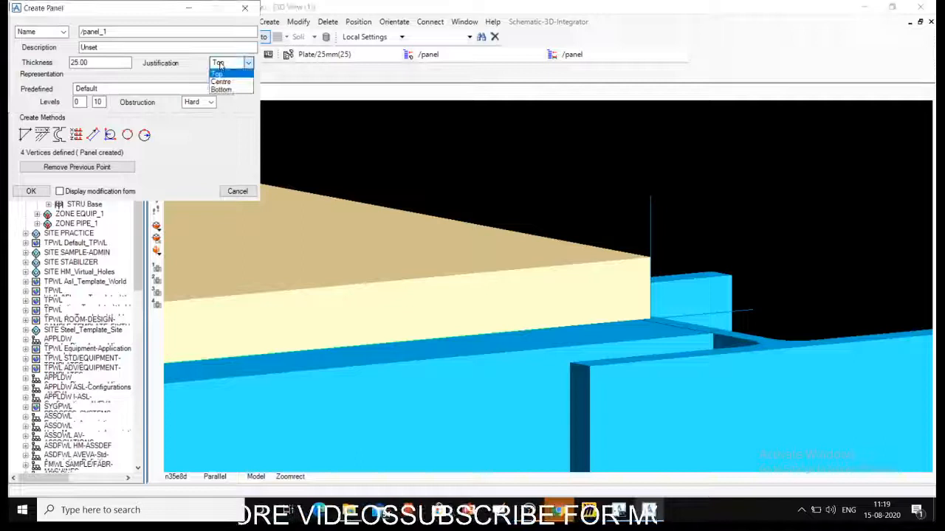
pyautogui.click(229, 62)
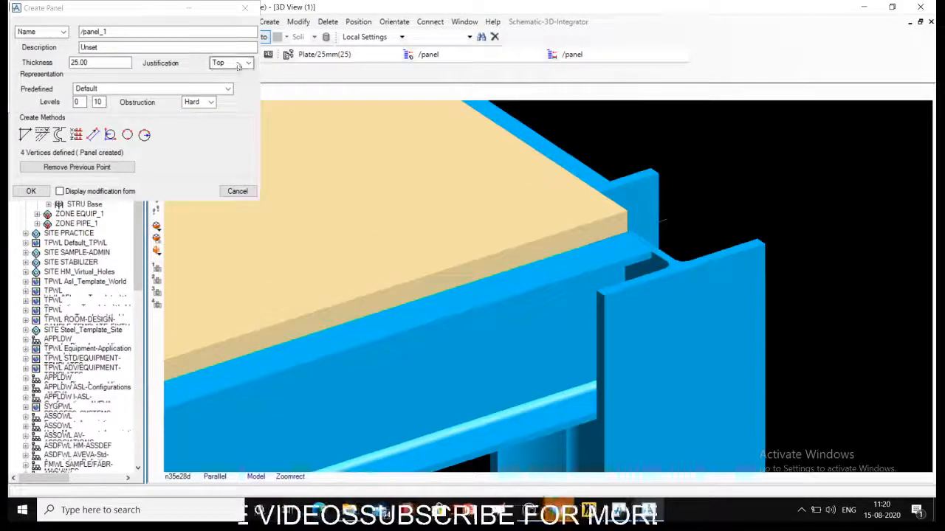
pyautogui.click(232, 62)
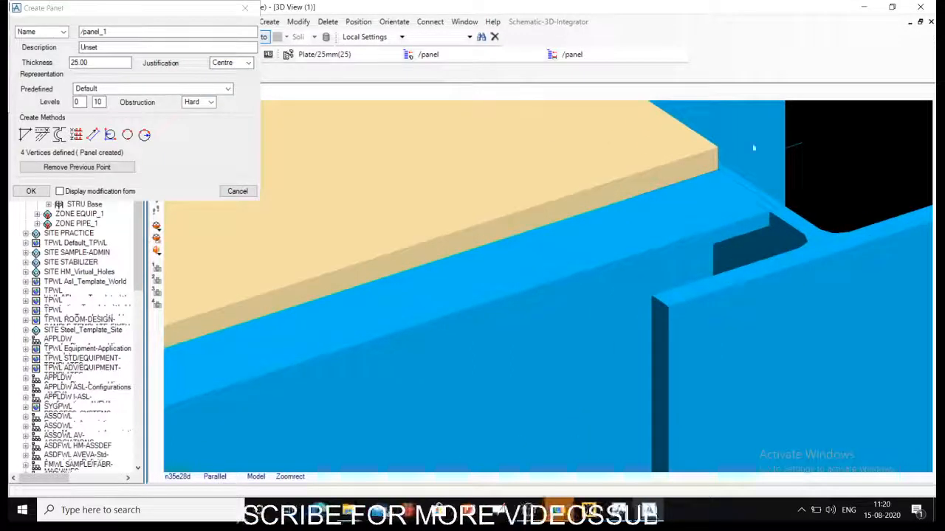
pyautogui.moveTo(717, 168)
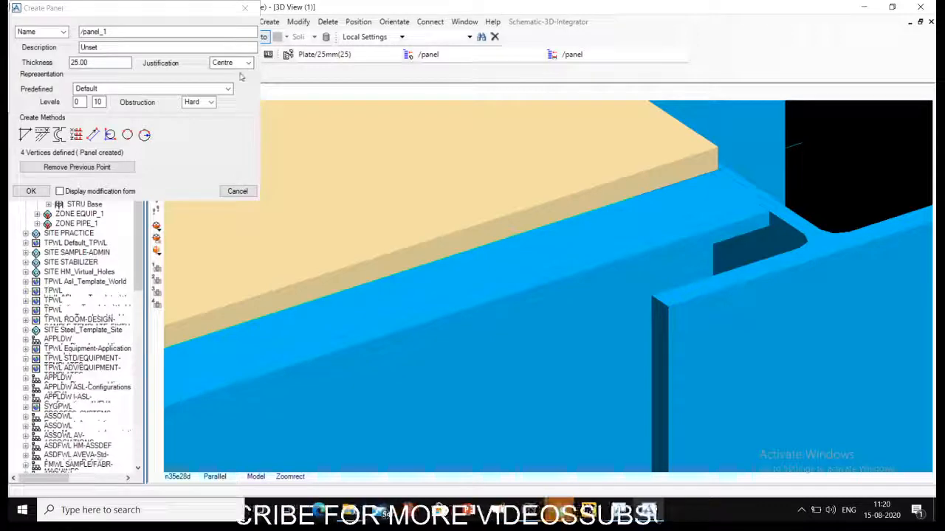
pyautogui.click(231, 62)
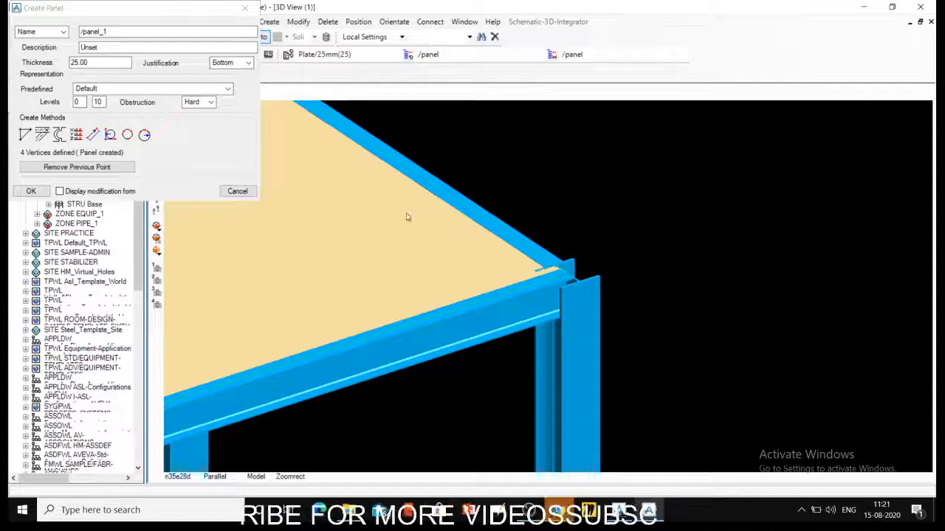
pyautogui.click(231, 62)
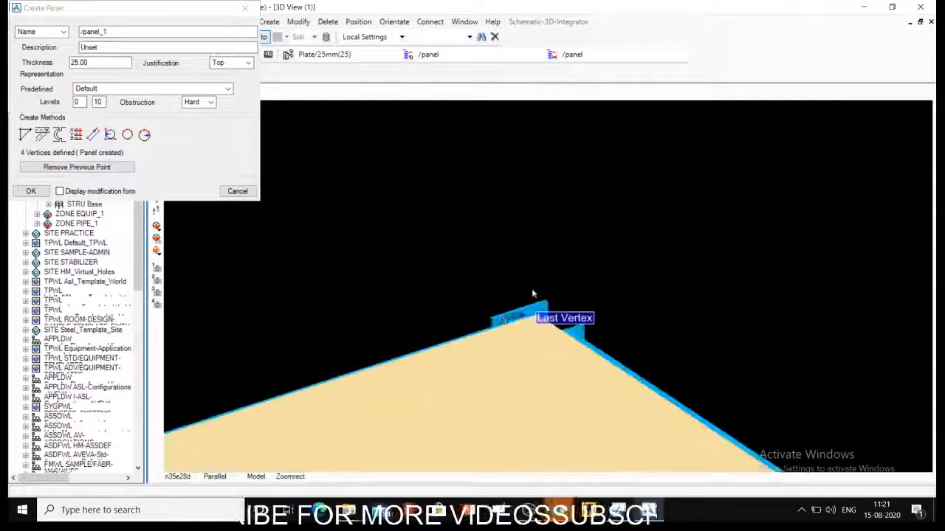
pyautogui.click(77, 167)
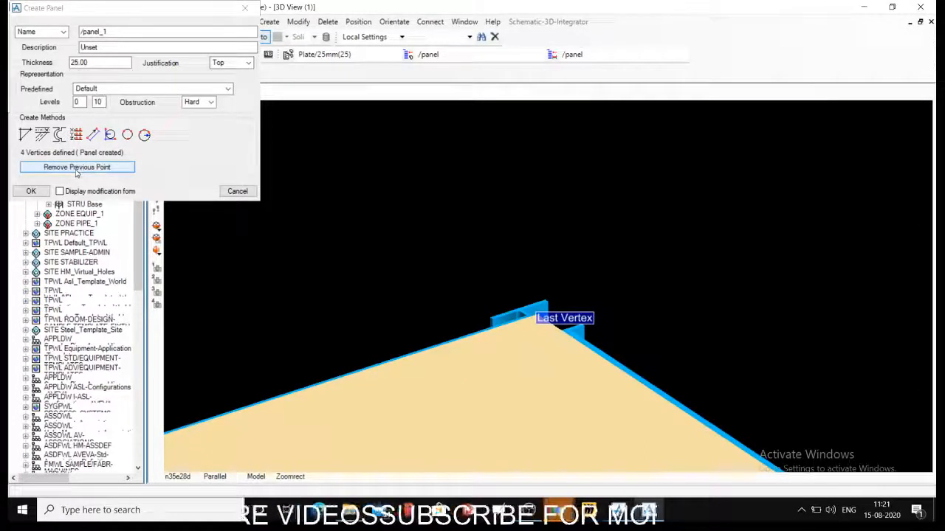
pyautogui.click(76, 166)
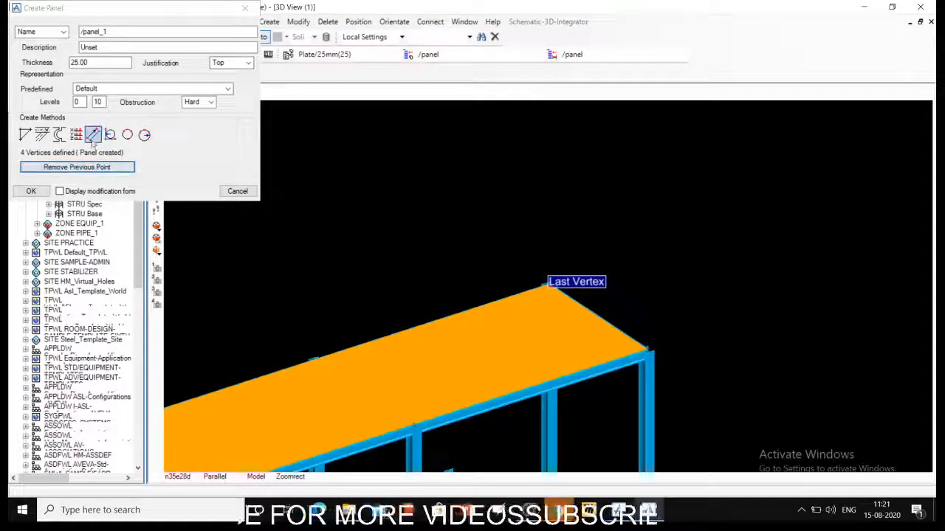
pyautogui.click(110, 135)
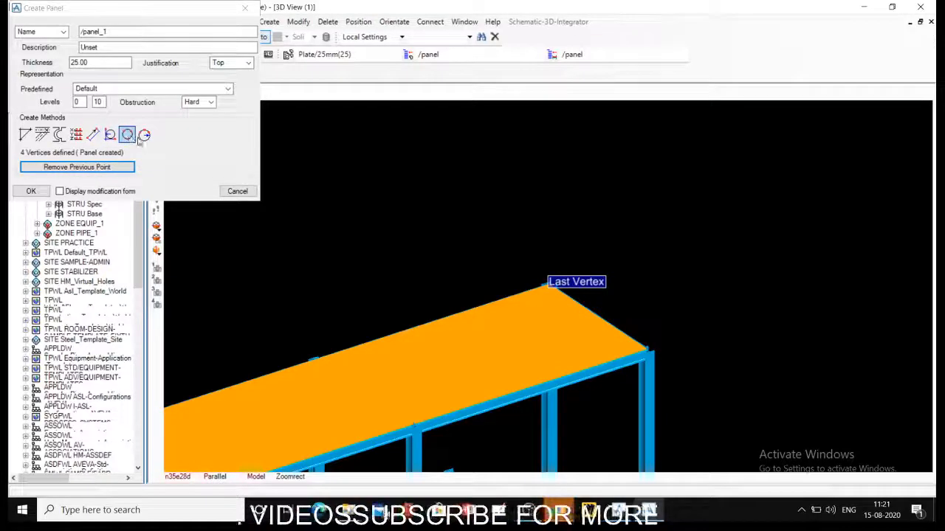
pyautogui.click(42, 134)
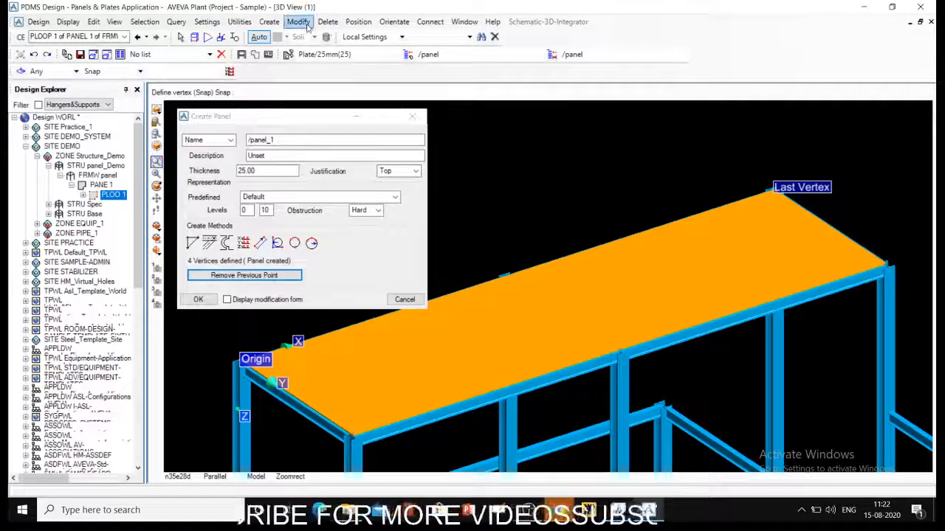
# Confirm panel_1 with OK so it sits as a plate across the frame top.
pyautogui.click(299, 22)
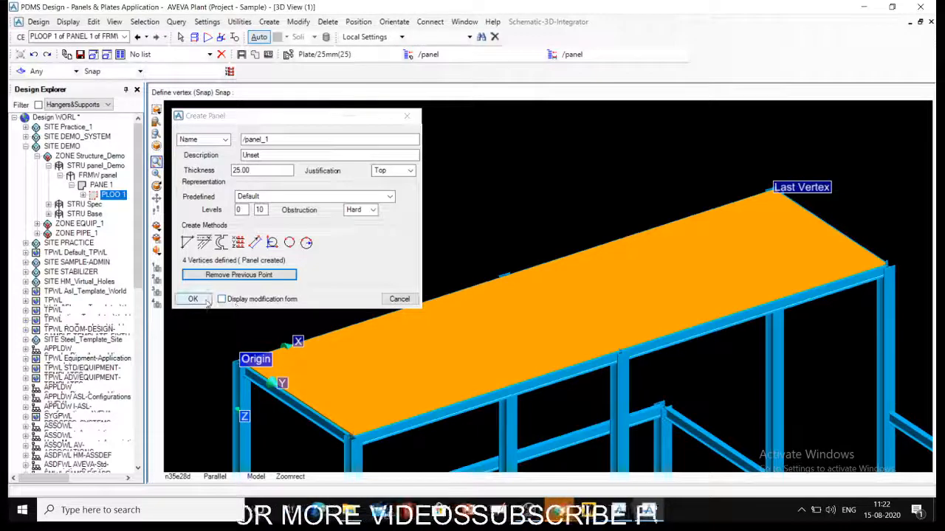
pyautogui.click(192, 298)
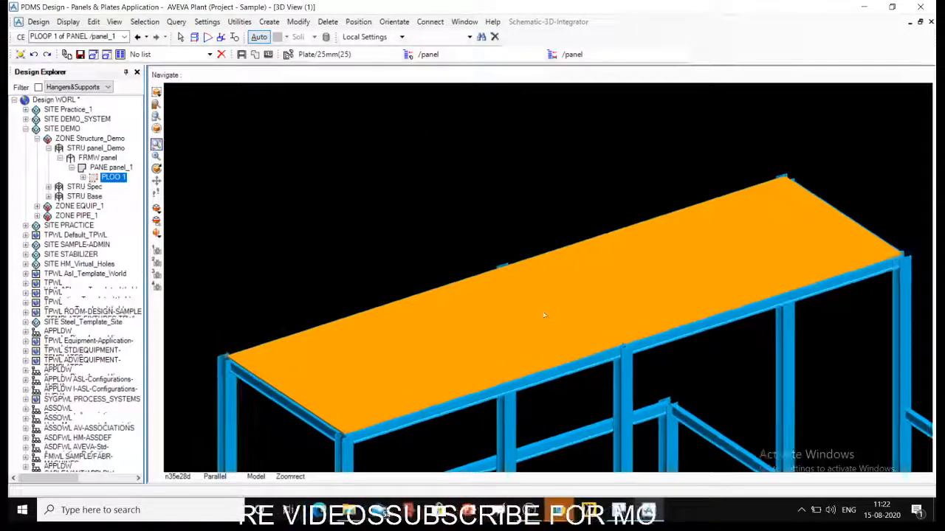